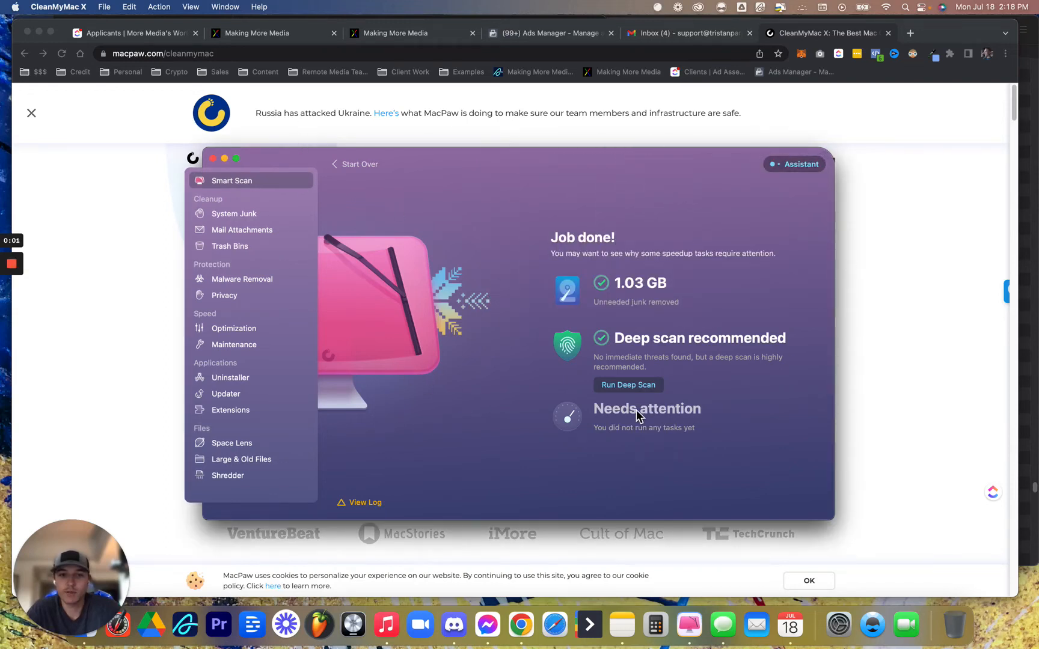
mouse_move(364, 324)
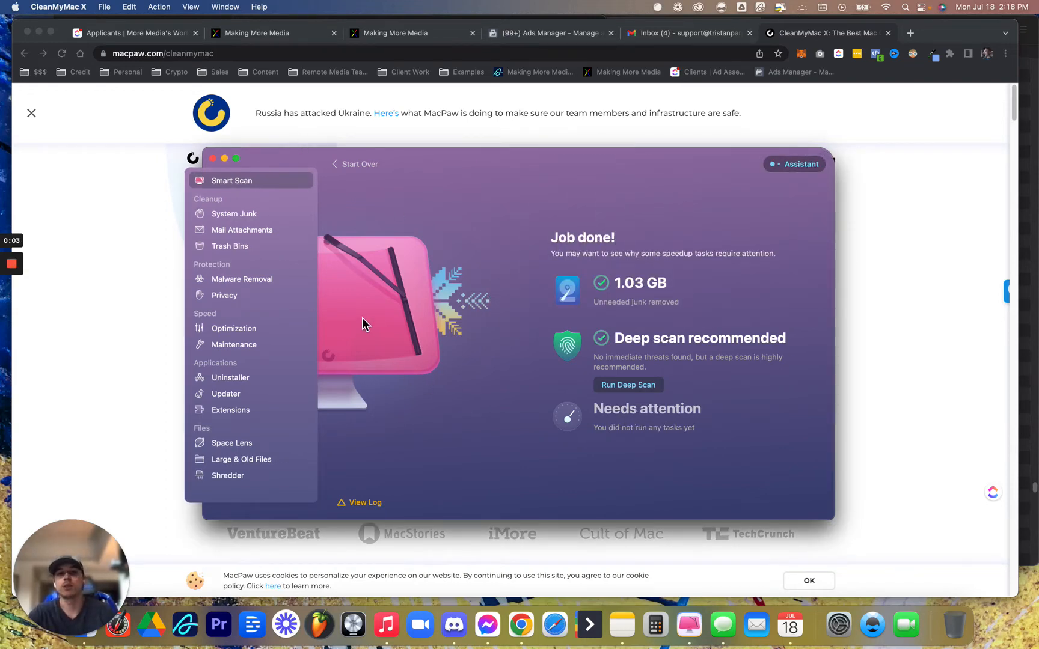
Step: Show the menu-bar overview with recommendations, malware protection, disk space, memory, battery and CPU
left_click(780, 7)
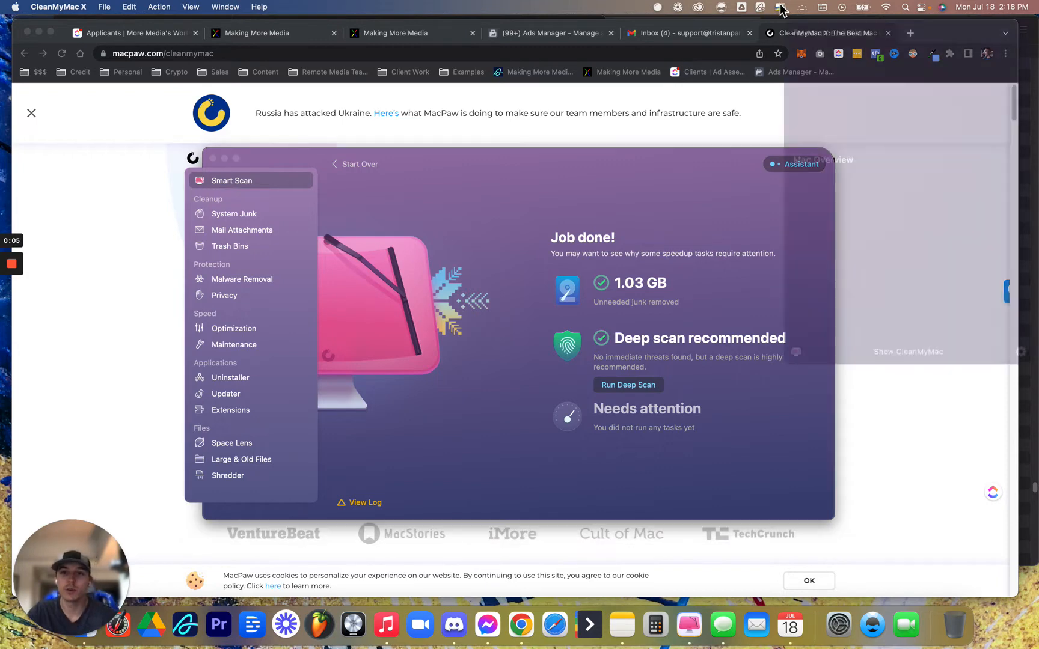
left_click(781, 7)
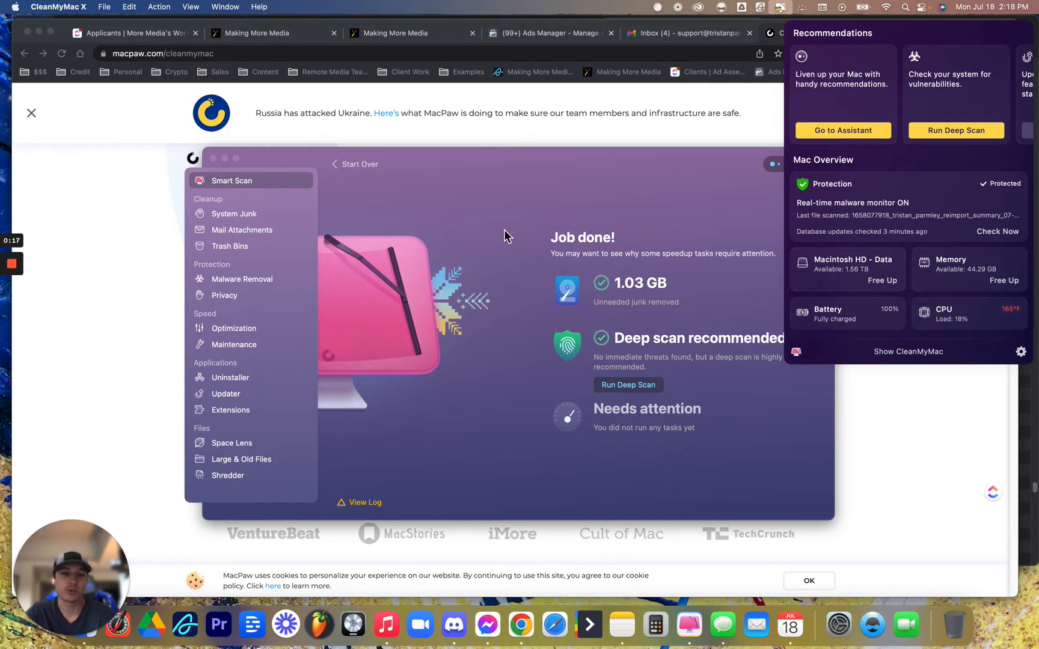
Step: Browse System Junk and Trash Bins, landing on the 1.87 GB System Junk results with 712.3 MB selected
left_click(232, 211)
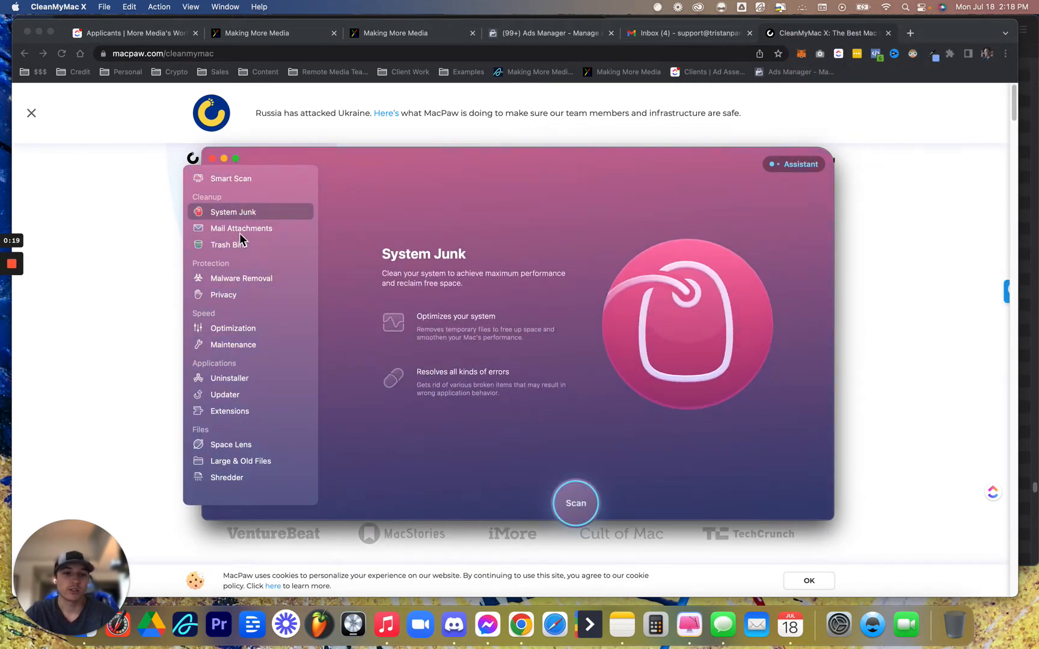
left_click(225, 244)
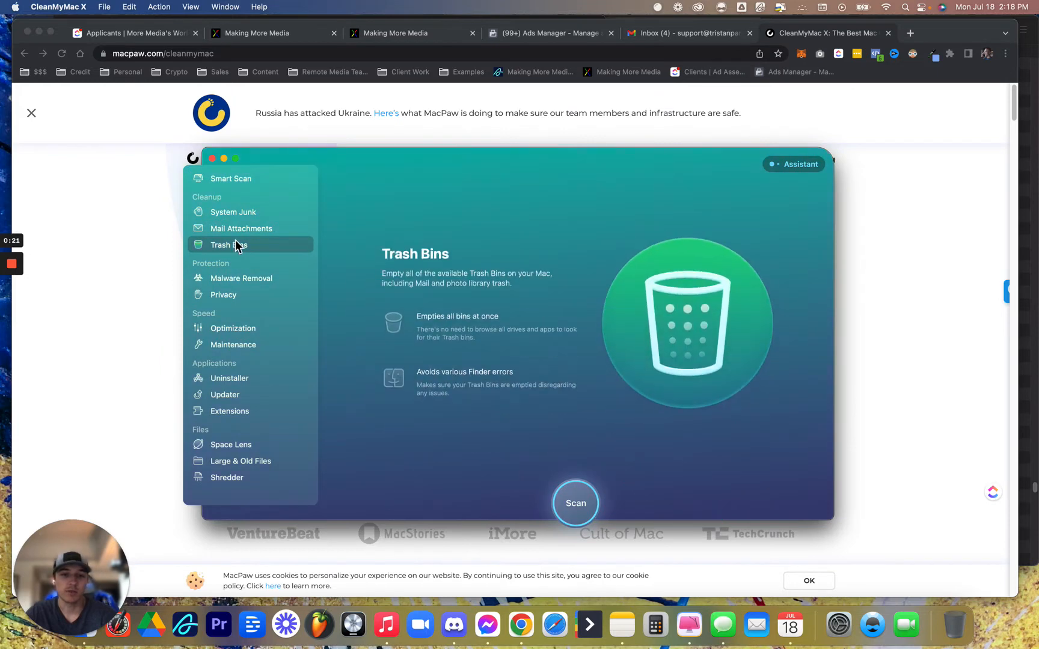
left_click(232, 211)
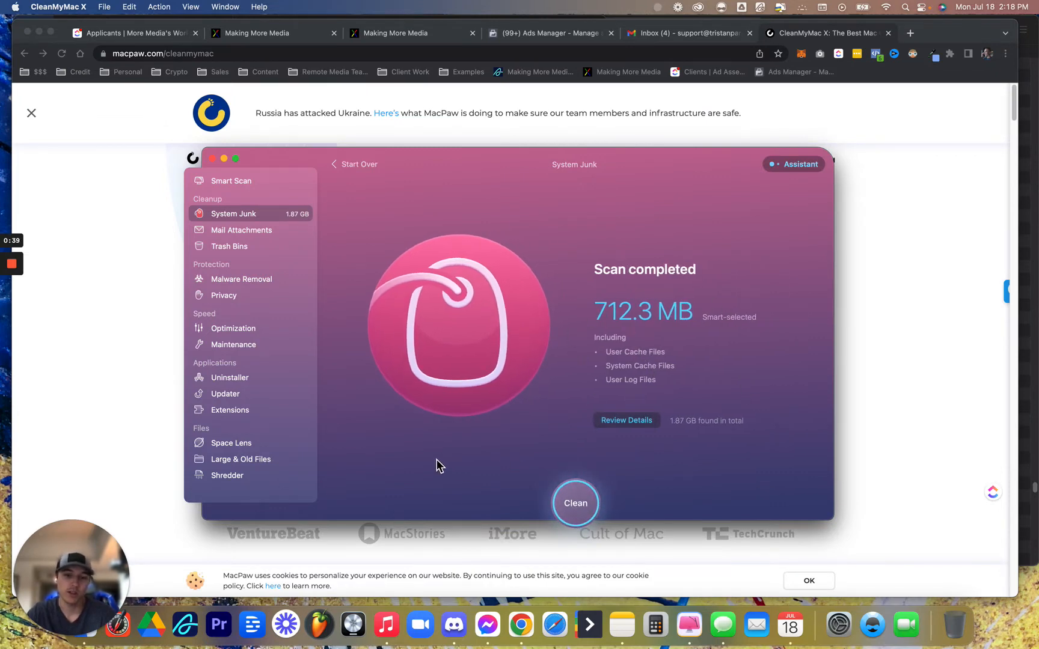
Step: Browse Malware Removal, Privacy, Mail Attachments and System Junk, then return to the Smart Scan welcome screen
left_click(242, 278)
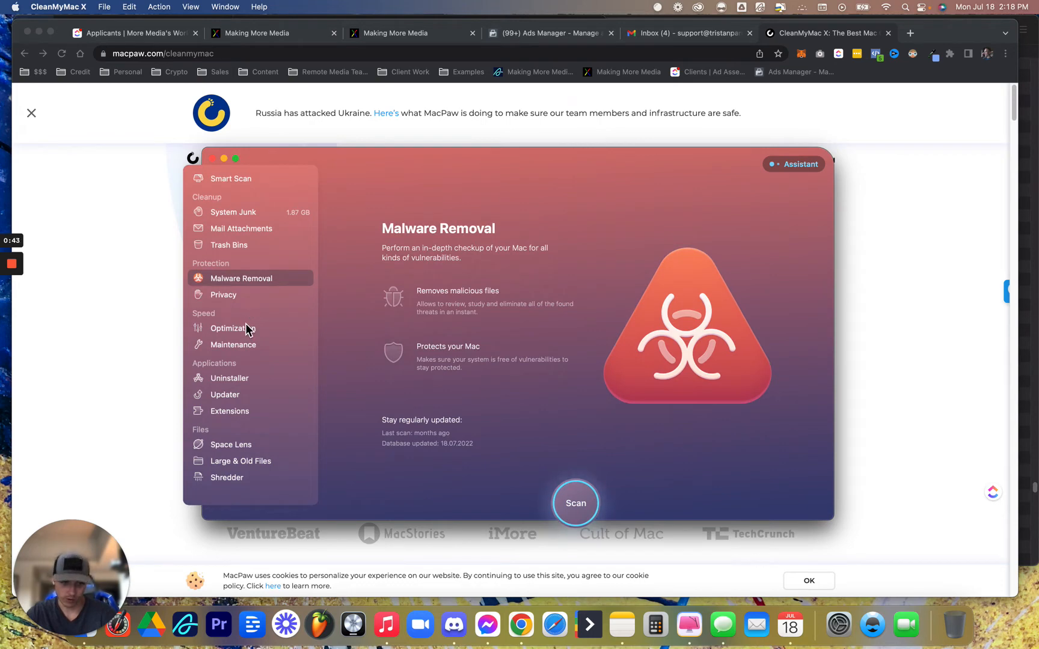
left_click(224, 294)
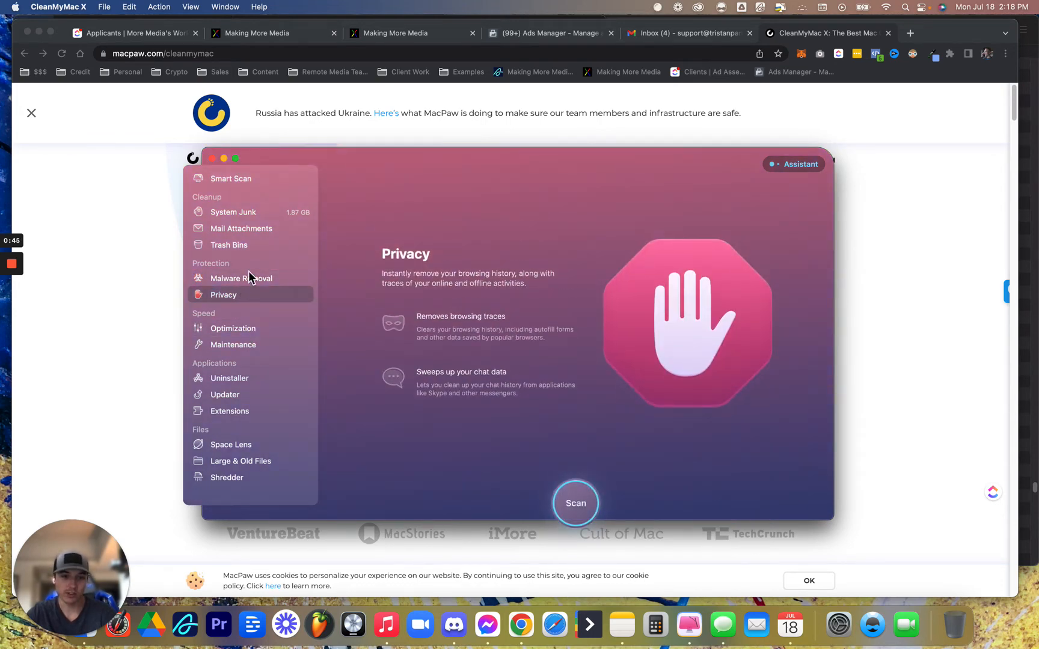
left_click(240, 228)
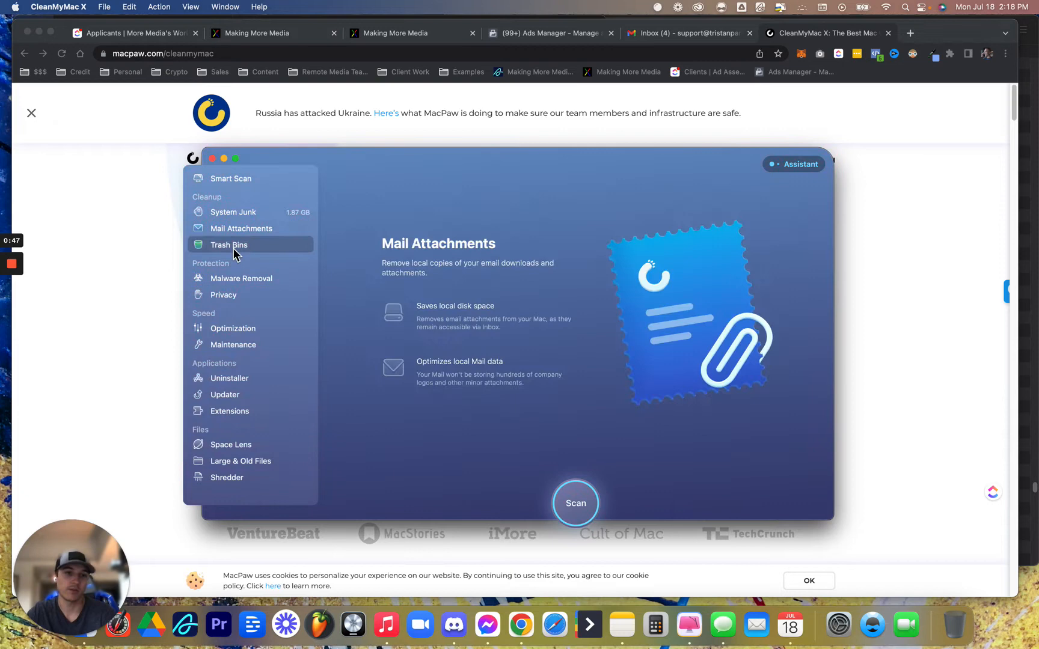
left_click(232, 212)
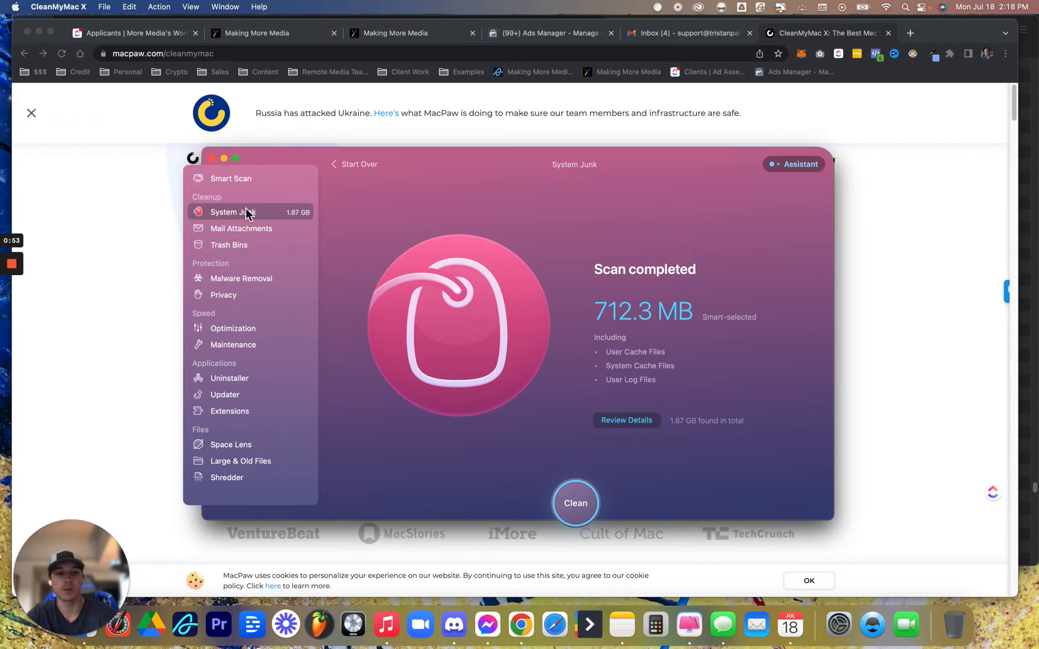
left_click(574, 502)
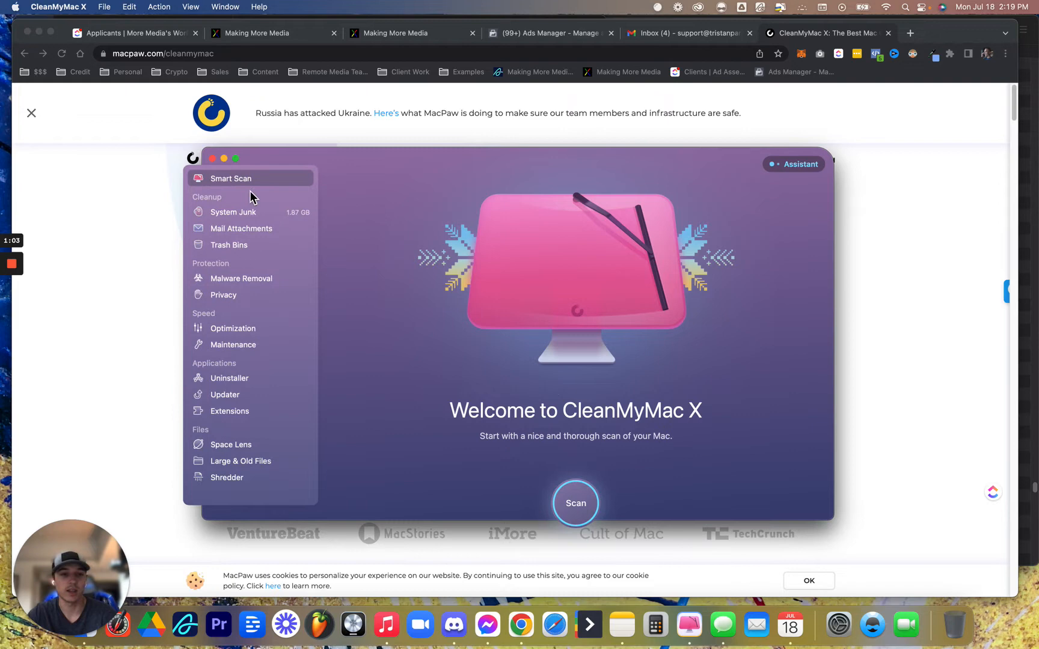
Step: Browse Trash Bins, Optimization and Maintenance, then show the Uninstaller's All Applications list with sizes
left_click(229, 244)
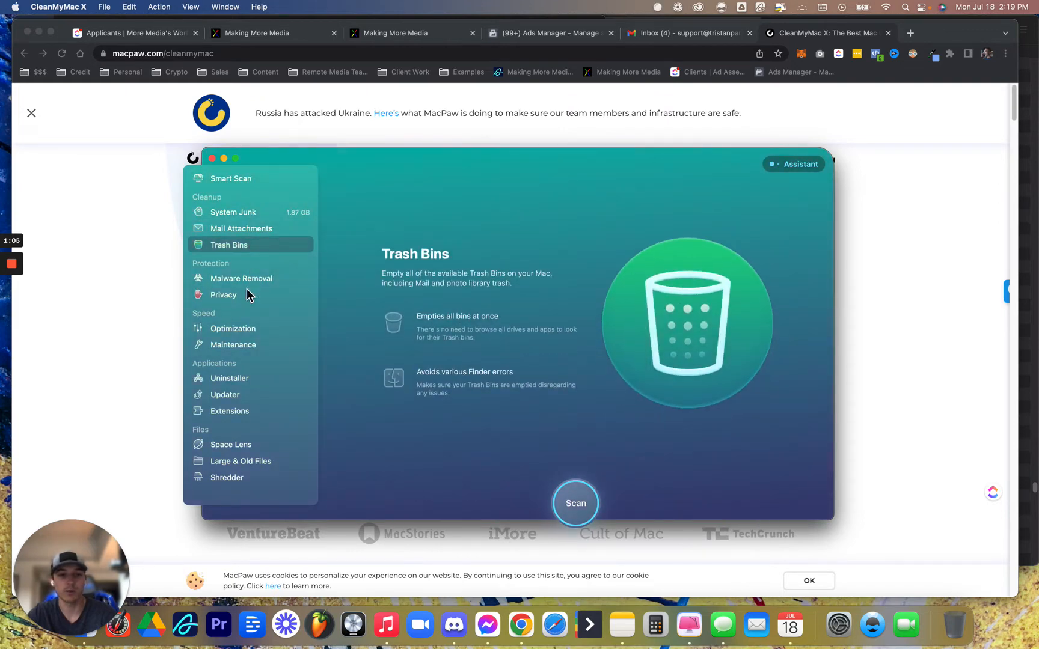
left_click(232, 328)
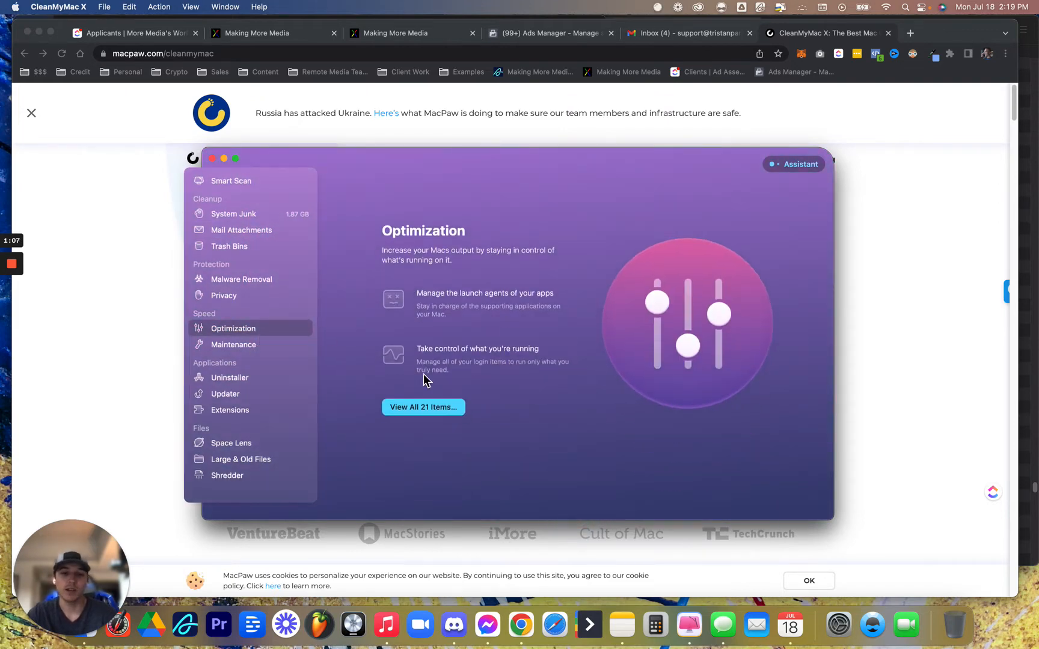
left_click(234, 345)
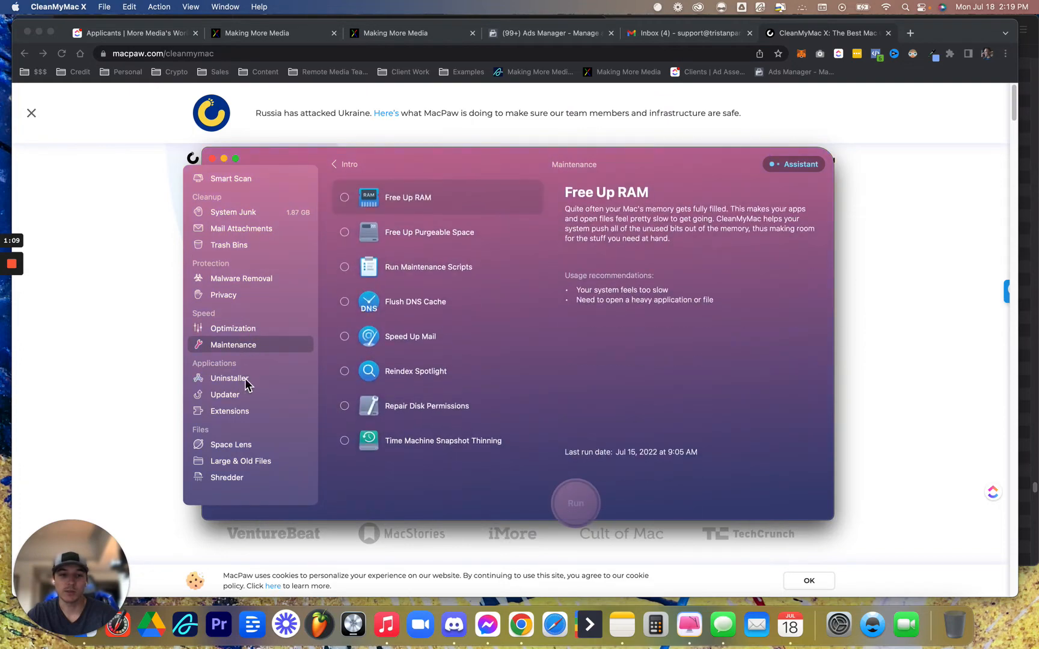
left_click(230, 377)
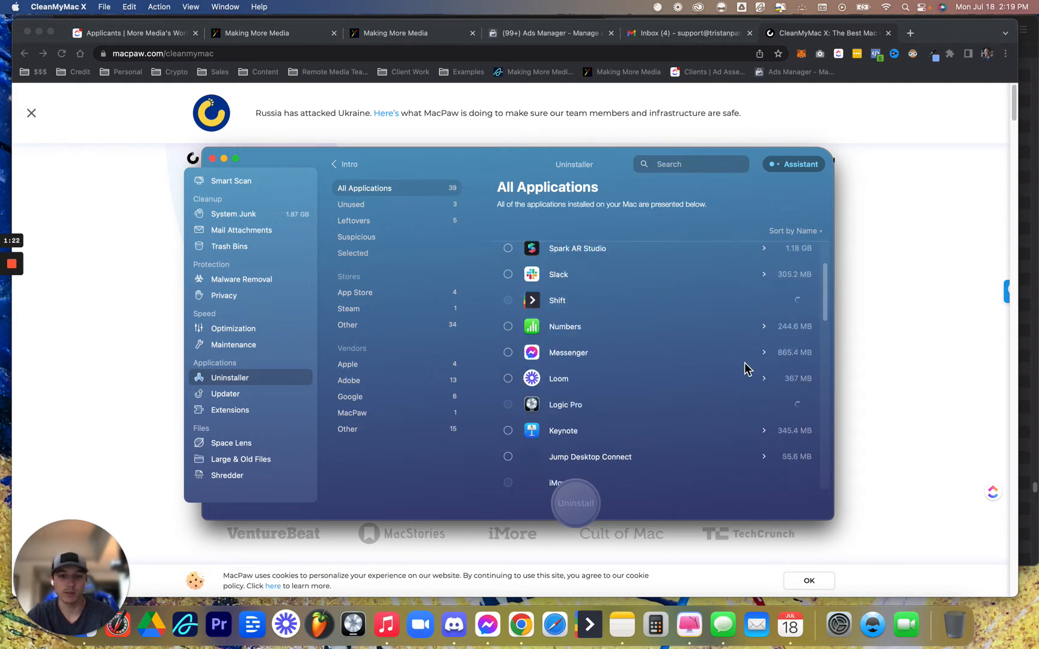
scroll("down", 3)
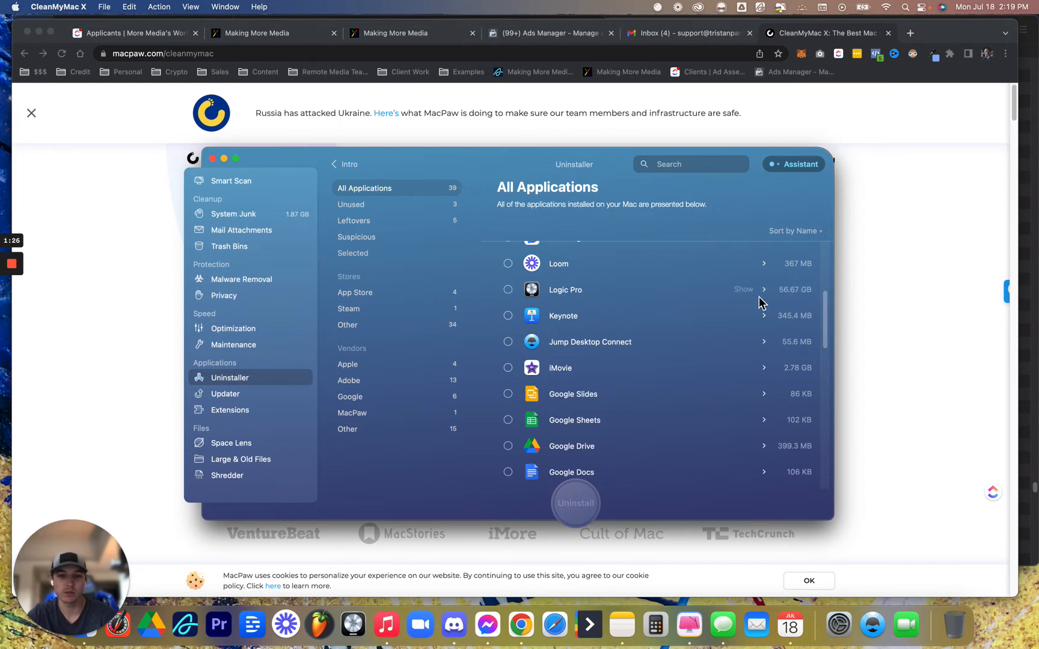
mouse_move(561, 415)
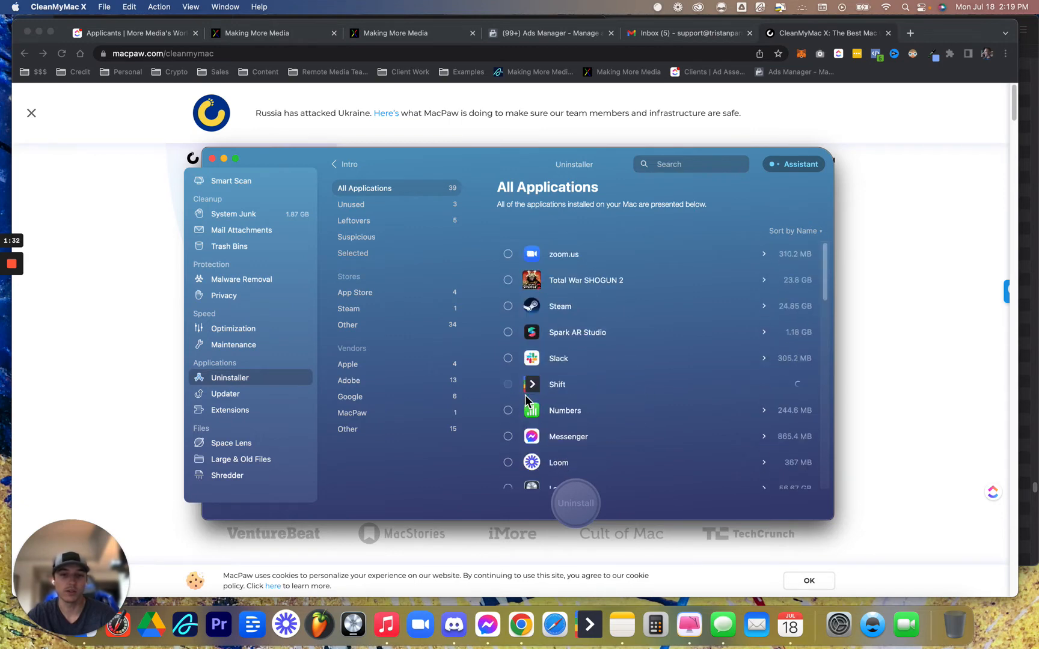
scroll("down", 3)
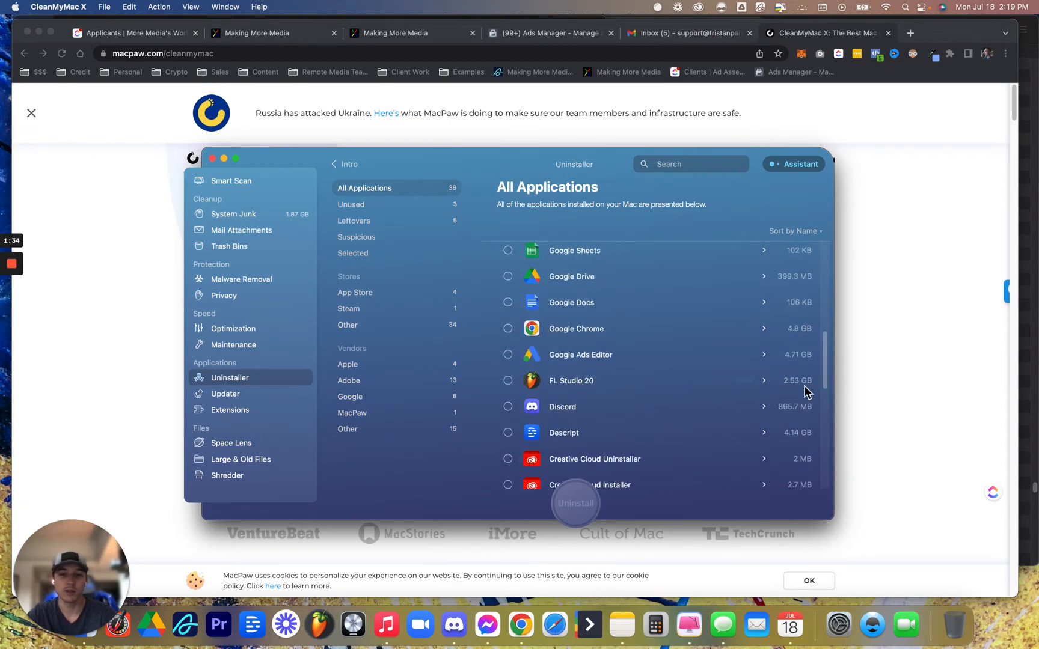
mouse_move(490, 412)
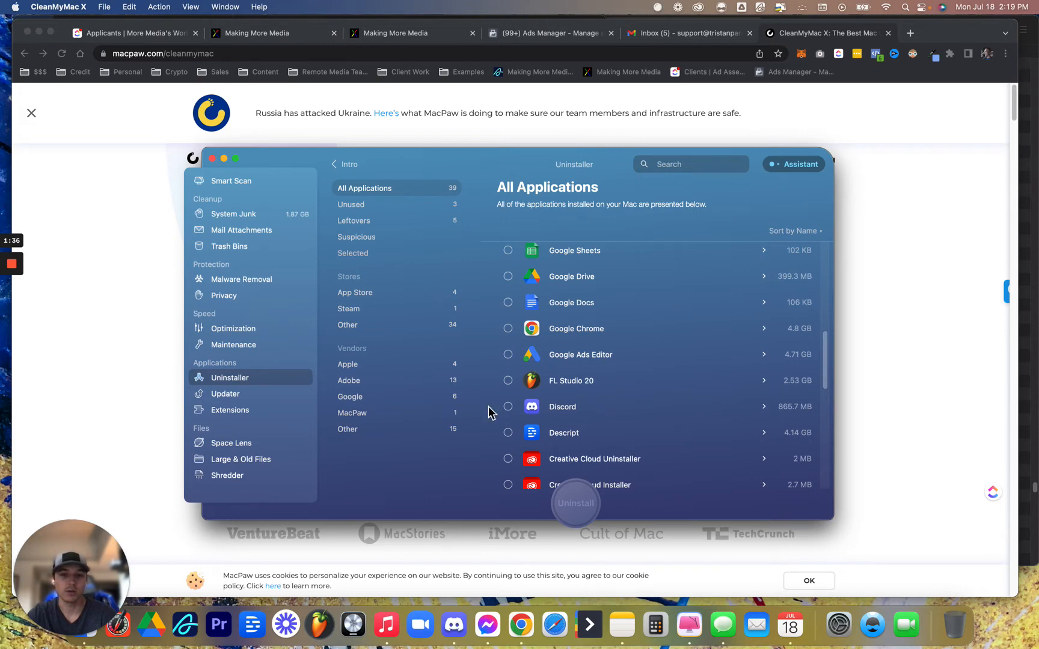
Step: Browse Updater and Extensions, then show Large & Old Files for the 2 TB Macintosh HD - Data disk
left_click(226, 394)
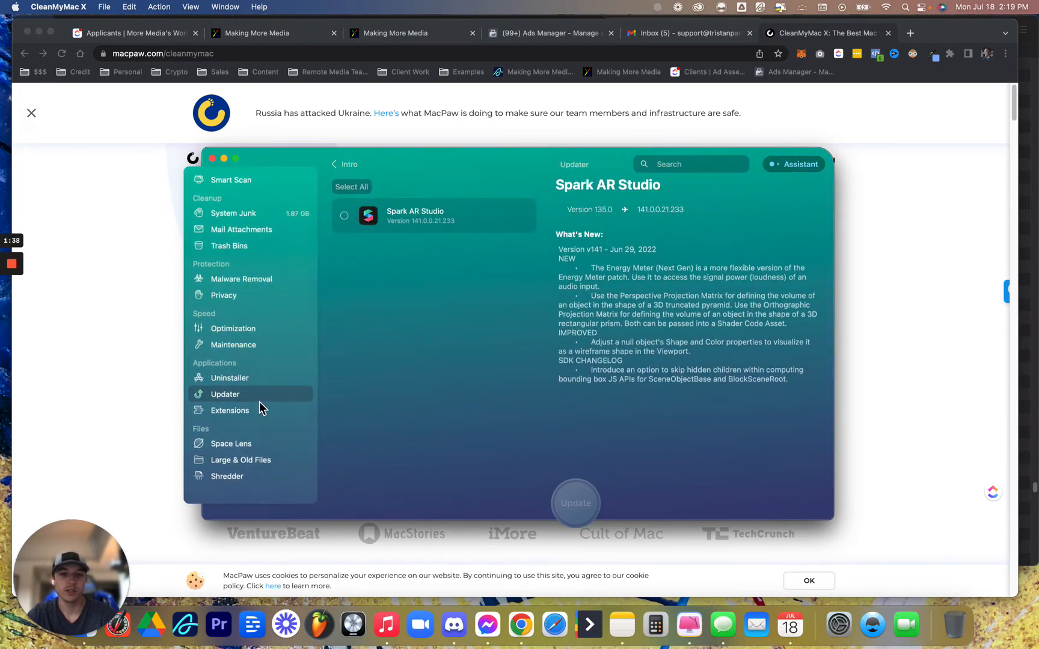
left_click(230, 410)
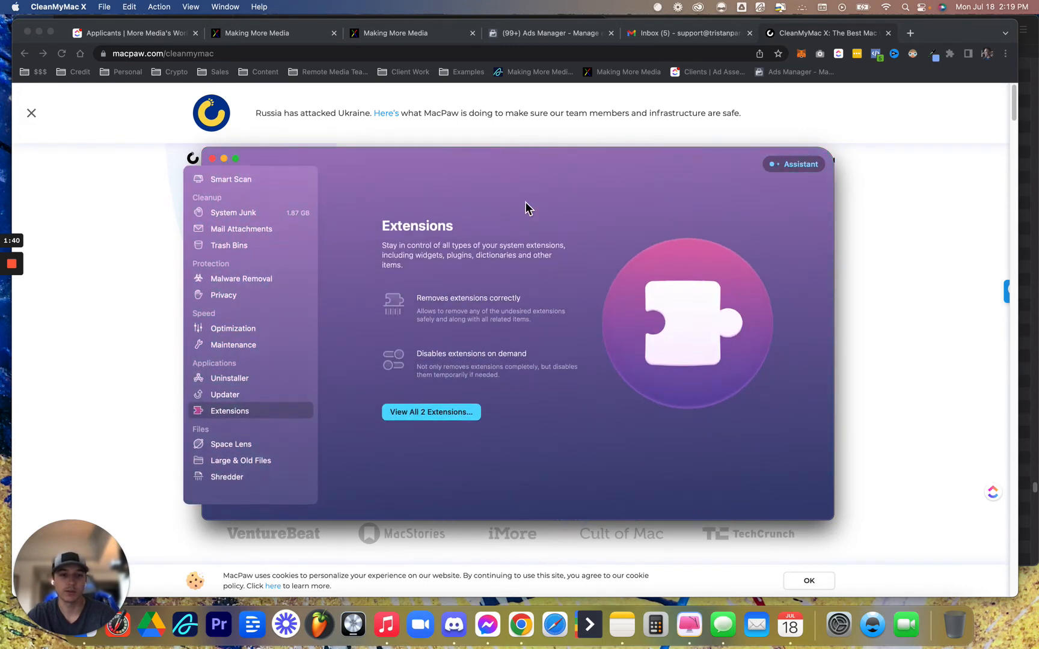
left_click(241, 459)
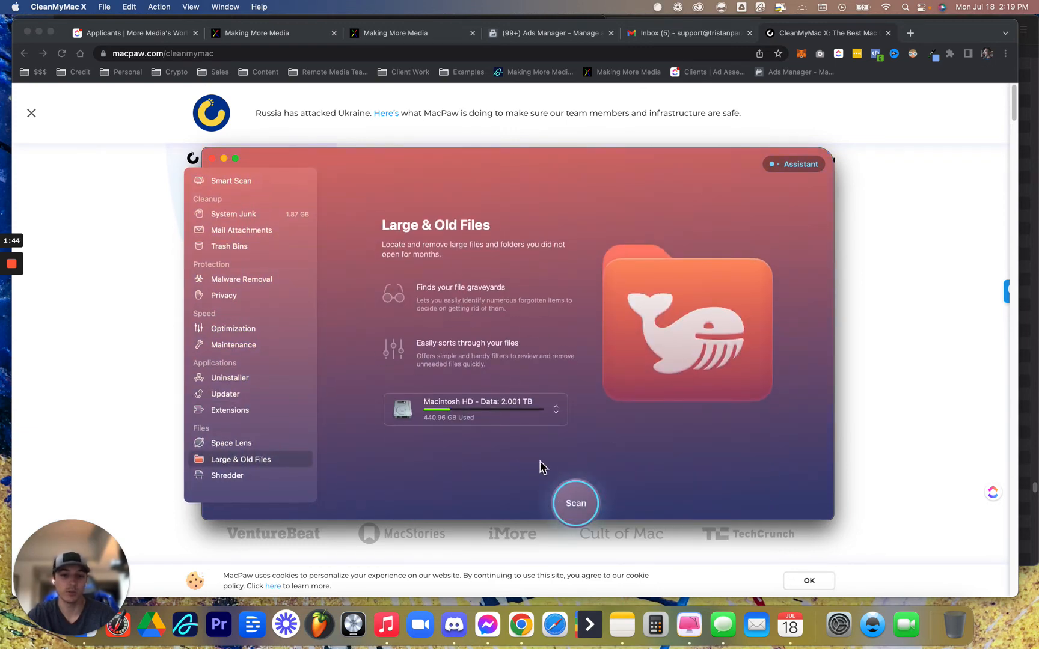
Step: Run the Large & Old Files scan, listing 98.6 GB of files by size with the largest at 6.33 GB
left_click(574, 503)
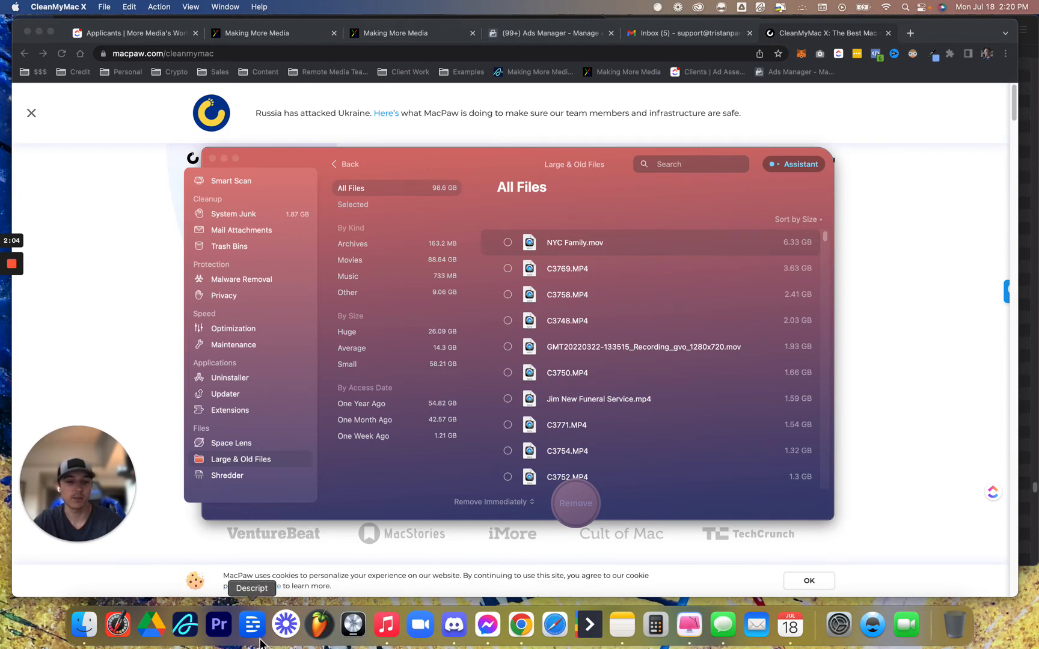
mouse_move(409, 473)
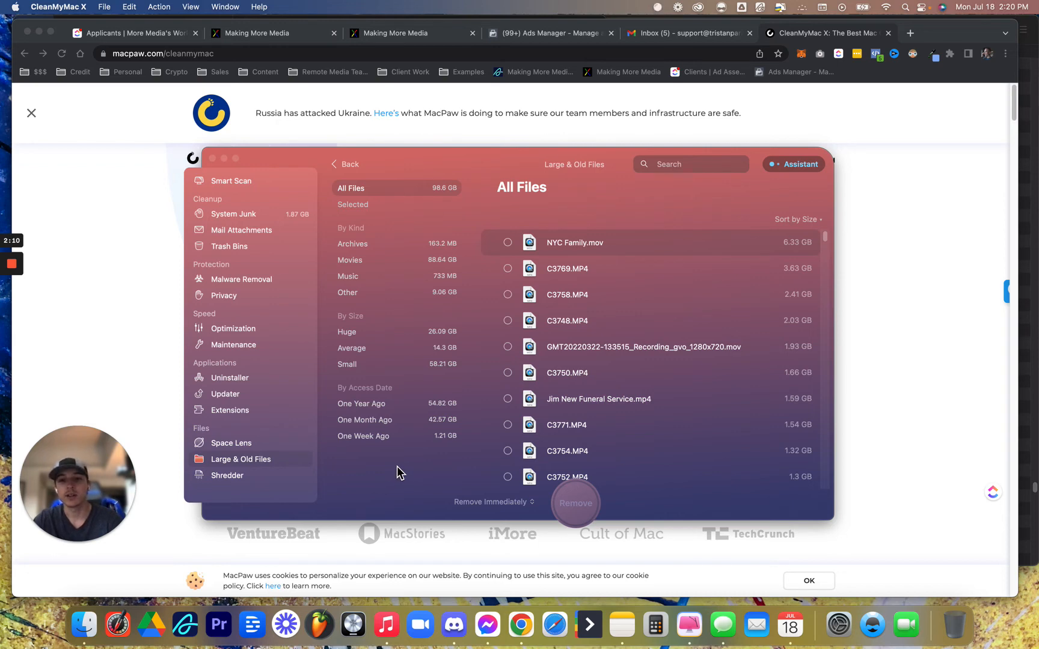
mouse_move(265, 466)
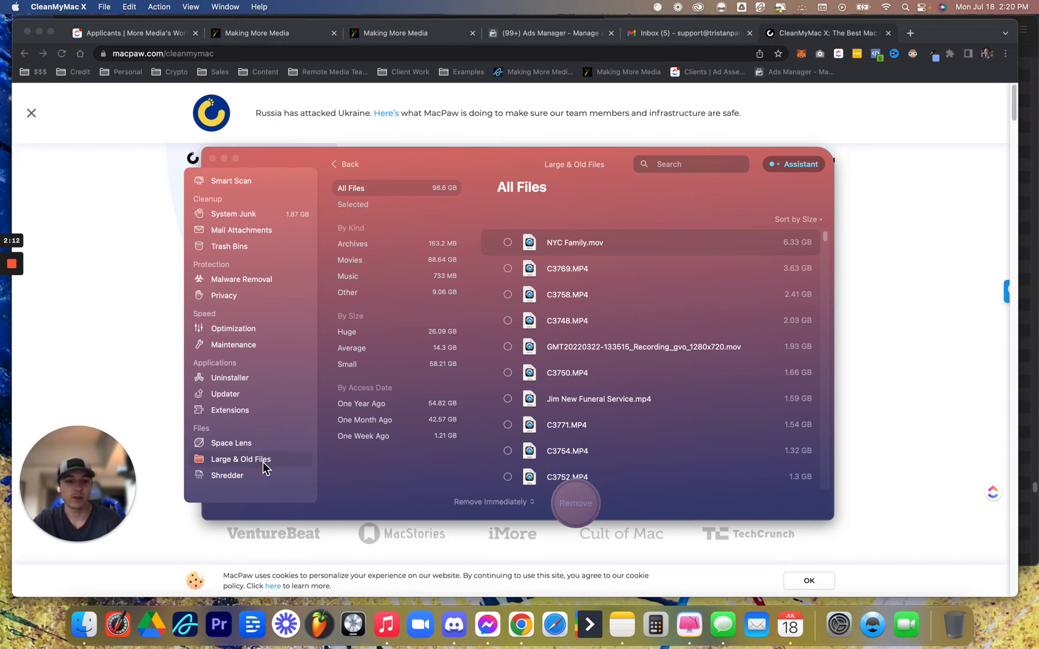
mouse_move(245, 639)
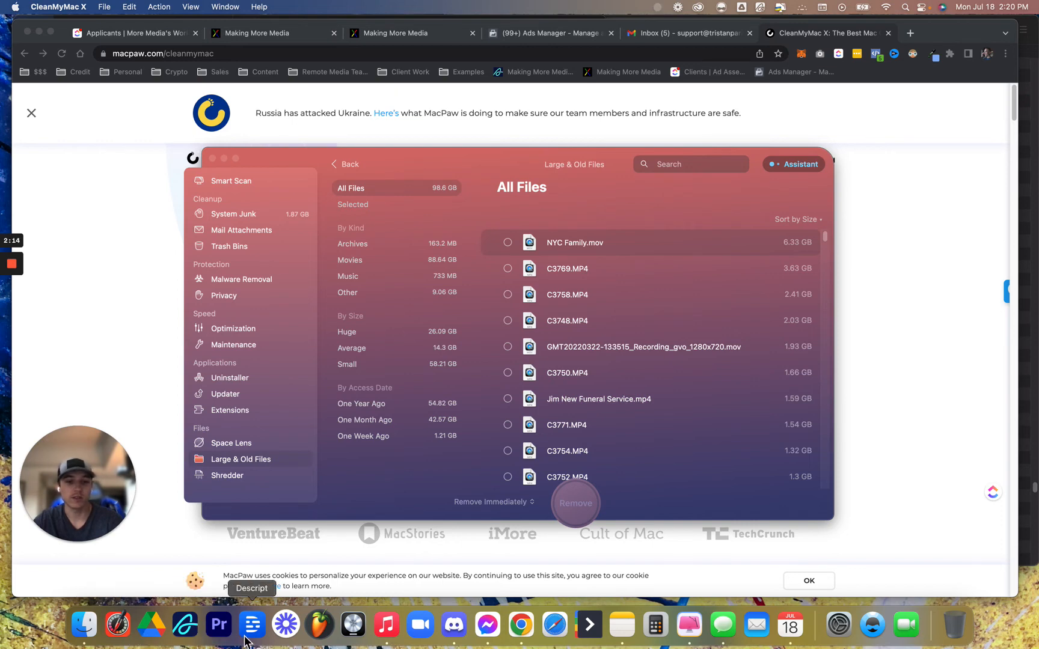
mouse_move(621, 624)
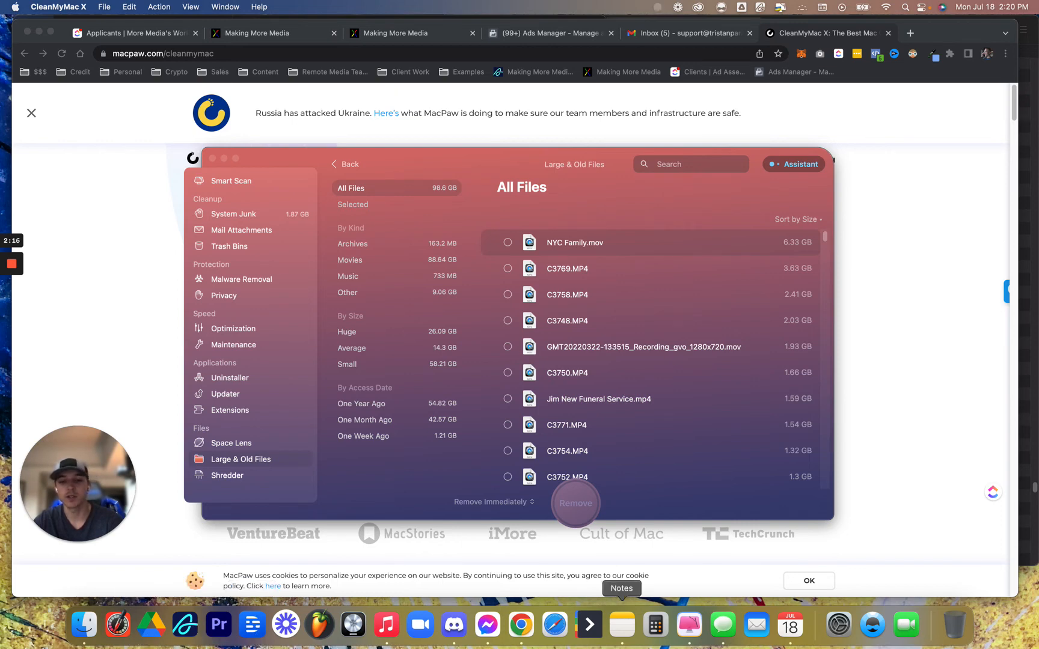